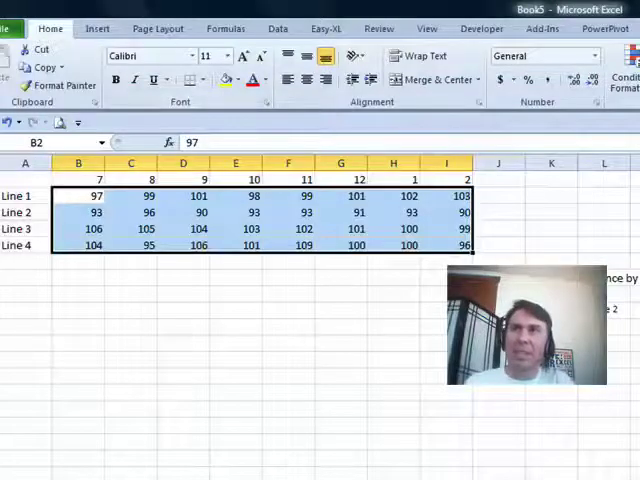
Insert line sparklines for the Line 1–4 hourly data.
{"action": "left_click", "coordinate": [94, 28]}
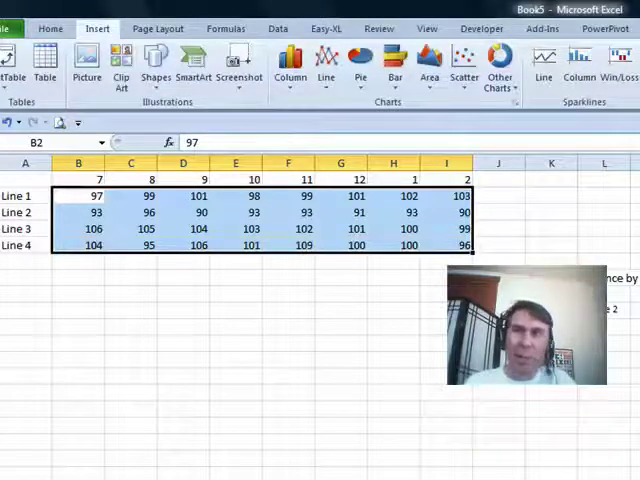
{"action": "mouse_move", "coordinate": [544, 69]}
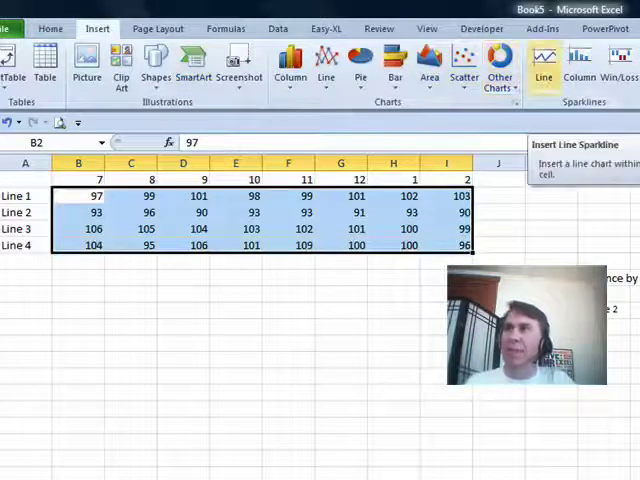
{"action": "left_click", "coordinate": [549, 63]}
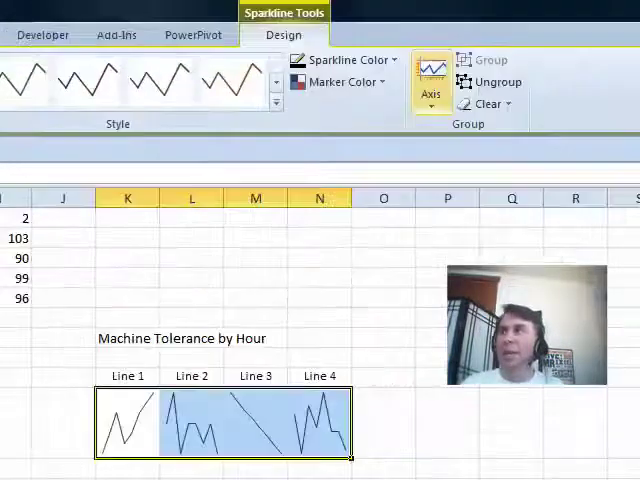
Set custom sparkline vertical axis minimum 90 and maximum 110.
{"action": "left_click", "coordinate": [427, 75]}
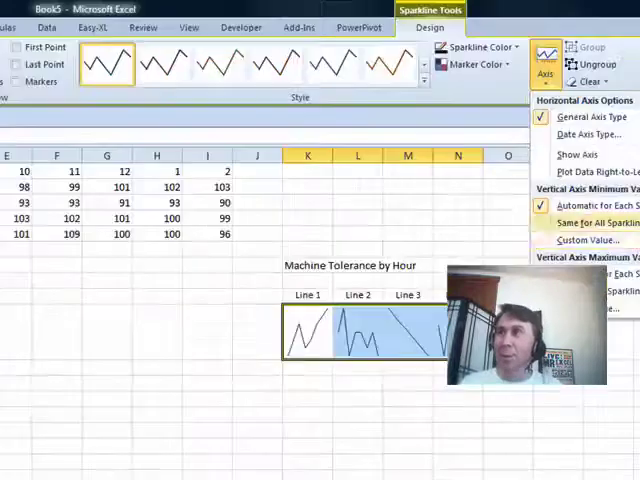
{"action": "left_click", "coordinate": [580, 240]}
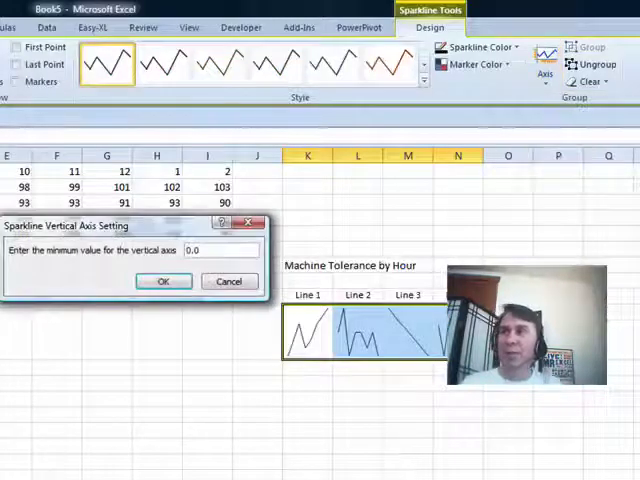
{"action": "type", "text": "90"}
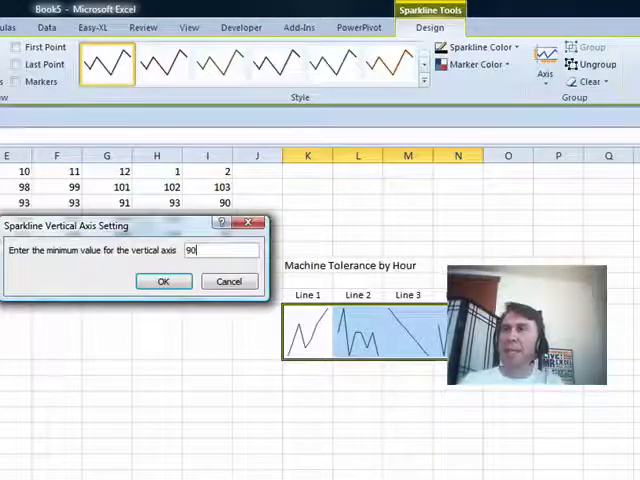
{"action": "left_click", "coordinate": [163, 281]}
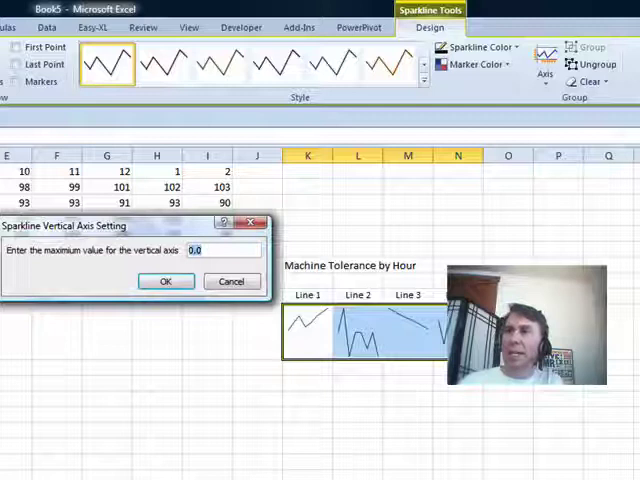
{"action": "type", "text": "110"}
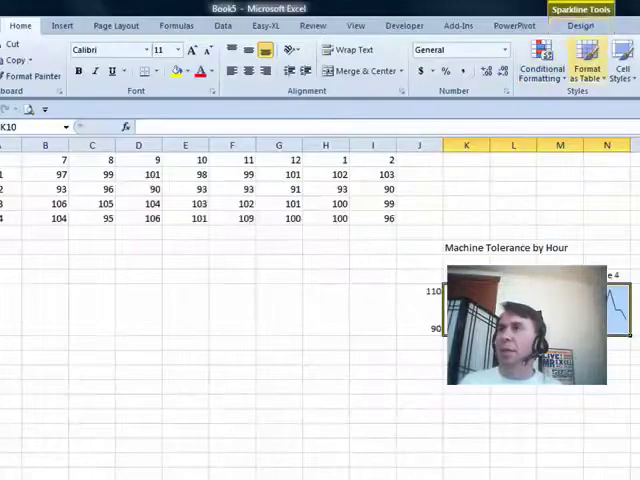
Type the 110 and 90 scale labels beside the sparklines.
{"action": "left_click", "coordinate": [42, 58]}
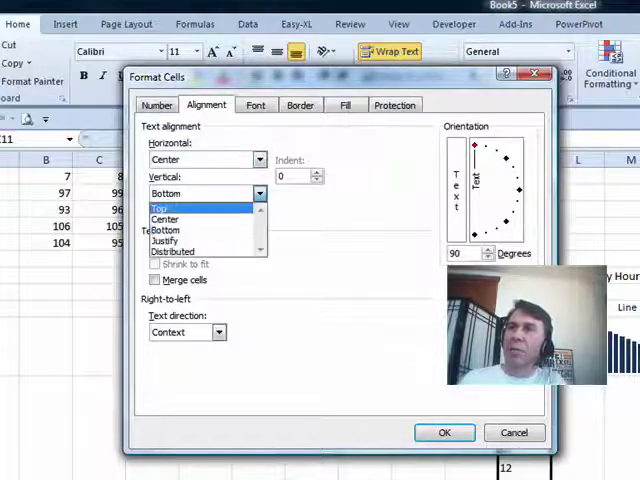
Align the hour label text to the top and apply the formatting.
{"action": "left_click", "coordinate": [160, 208]}
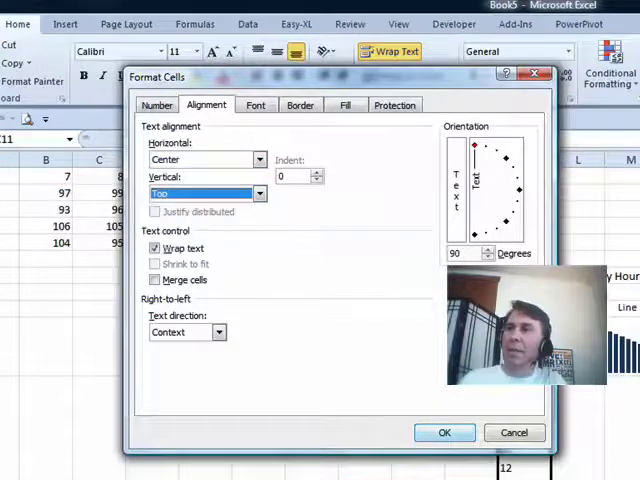
{"action": "left_click", "coordinate": [443, 432]}
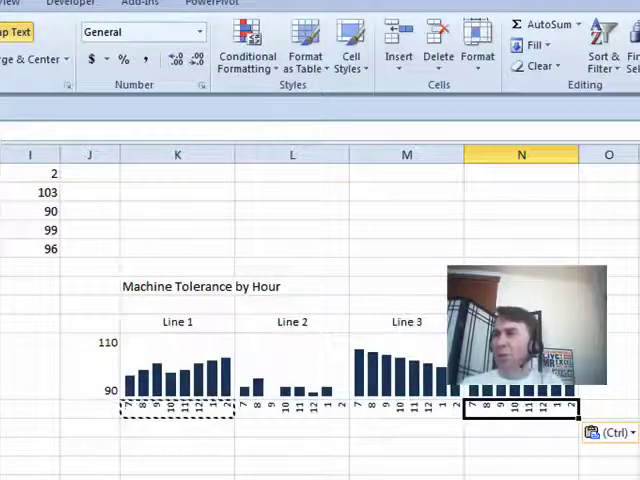
Paste the hour labels under Lines 2, 3 and 4.
{"action": "left_click", "coordinate": [177, 322]}
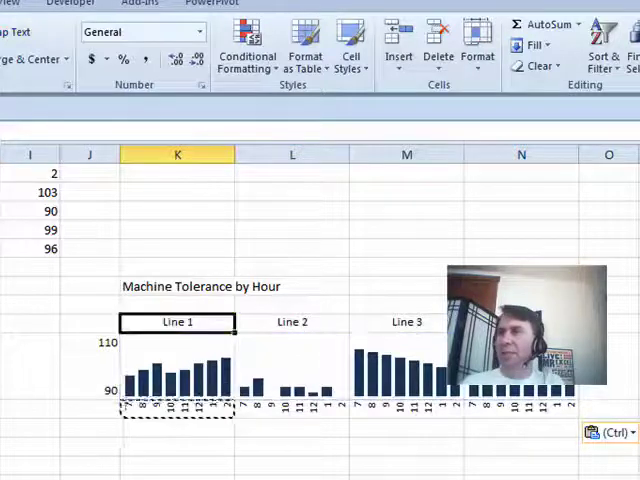